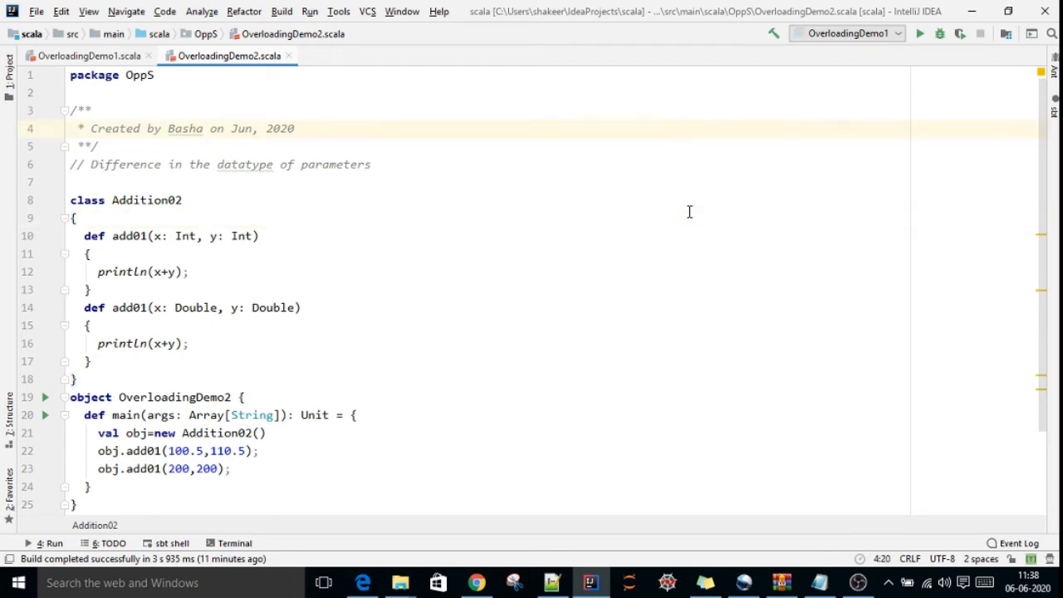
Inspect the Addition02 class's two add01 overloads, highlighting the Int and Double parameter types
left_click(74, 218)
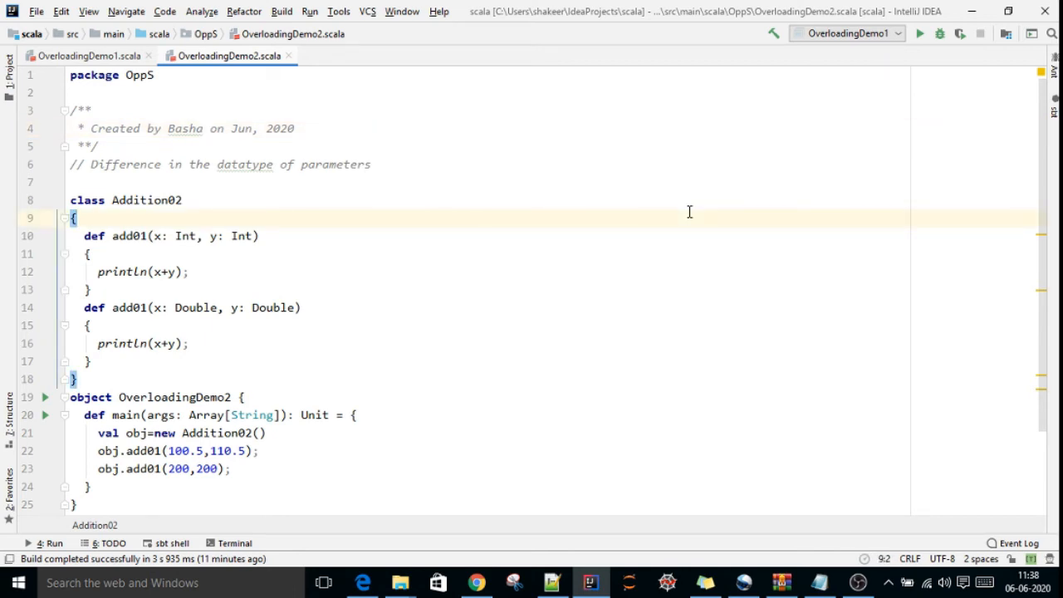
mouse_move(464, 148)
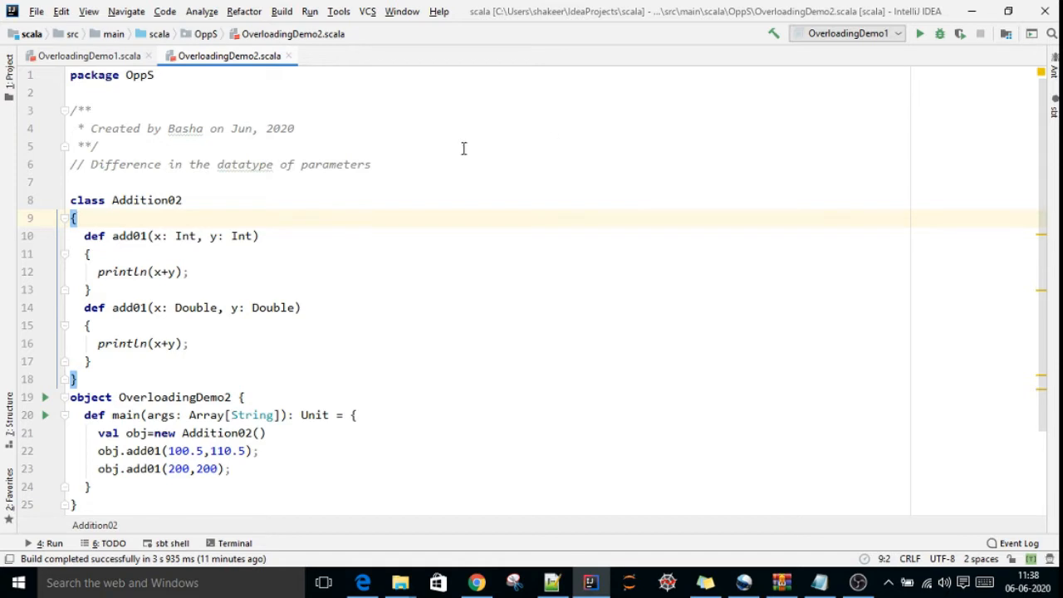
mouse_move(177, 164)
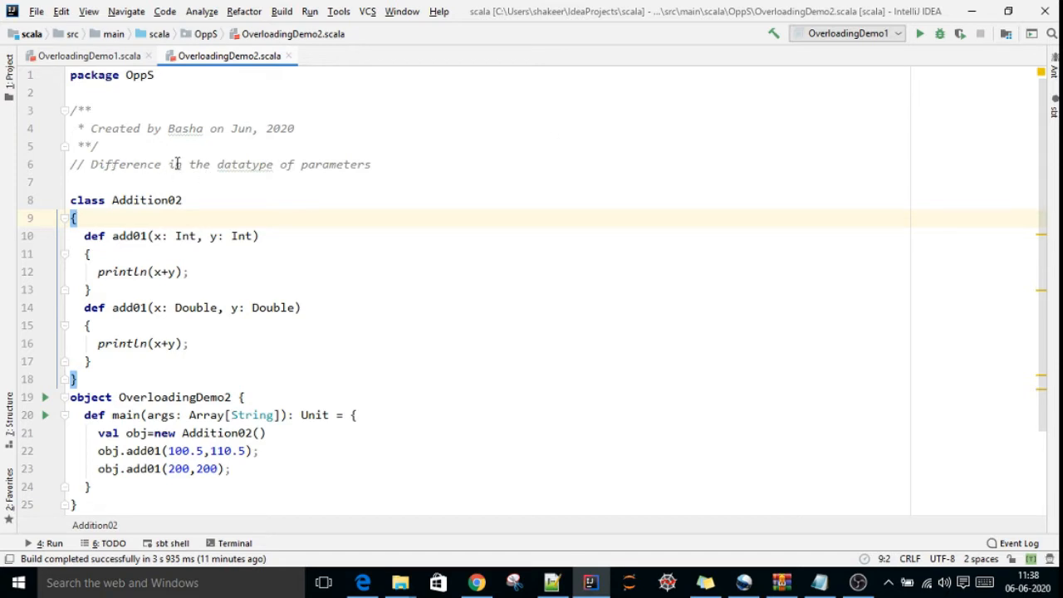
mouse_move(406, 159)
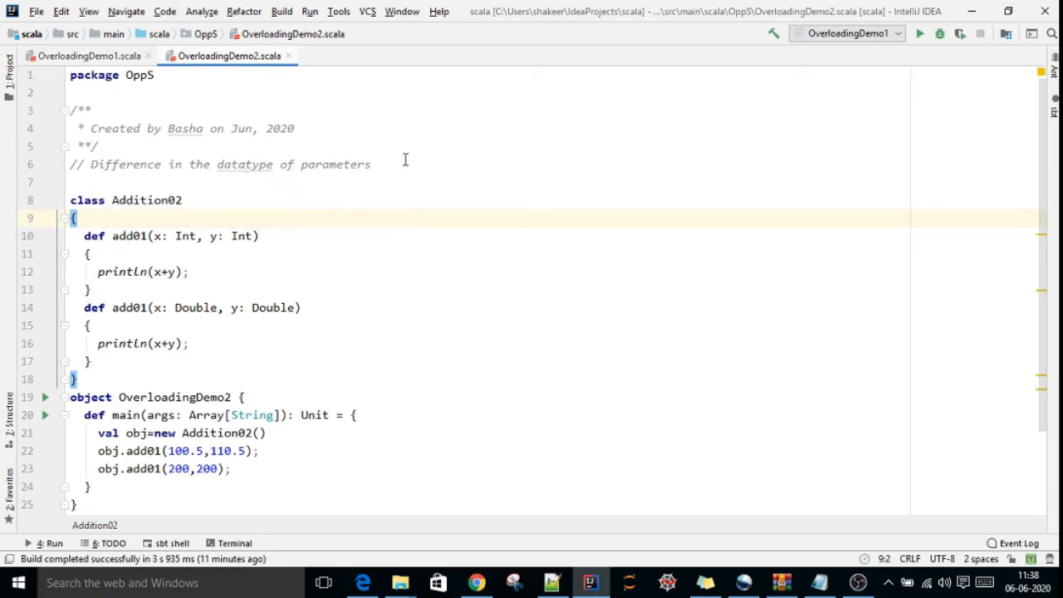
left_click(372, 163)
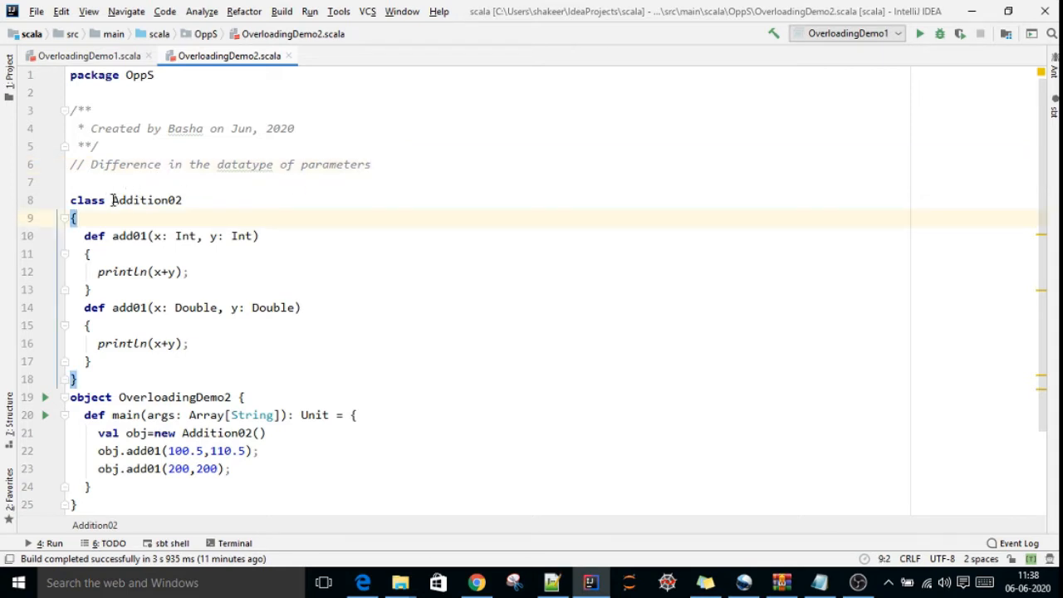
double_click(145, 200)
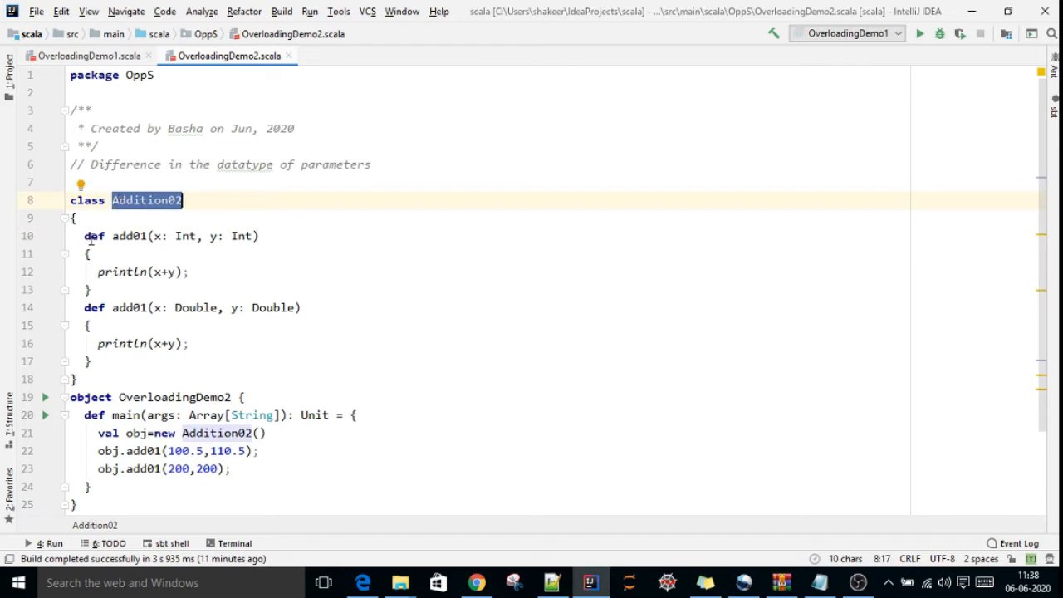
left_click(94, 236)
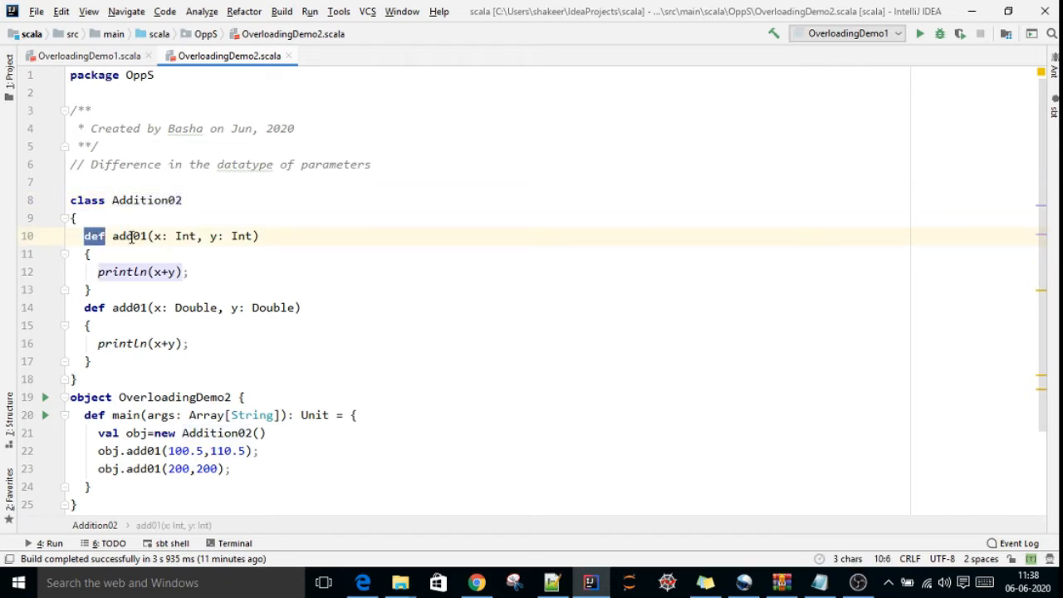
double_click(186, 236)
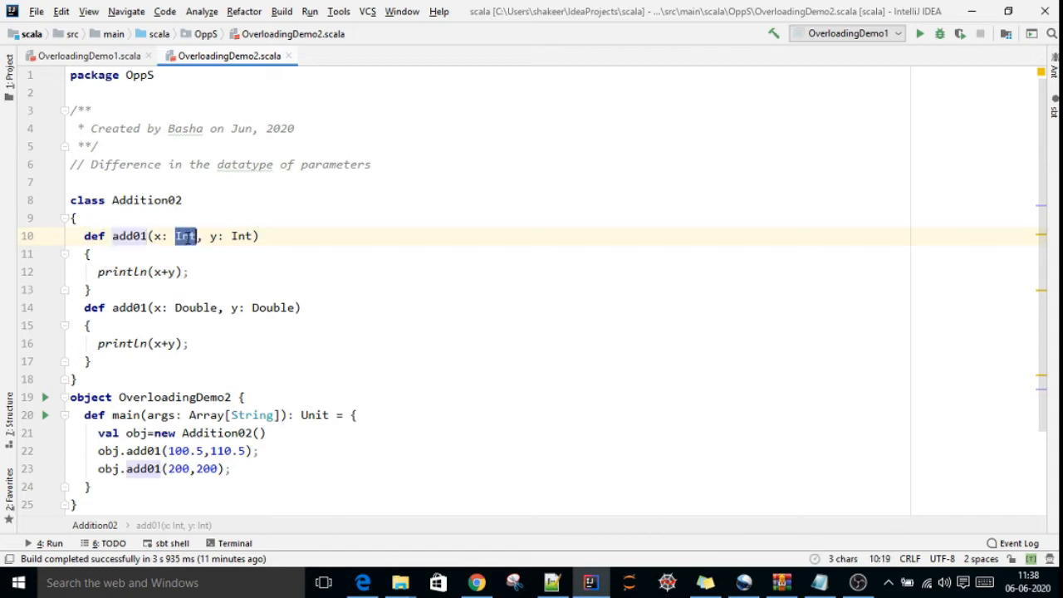
left_click(89, 253)
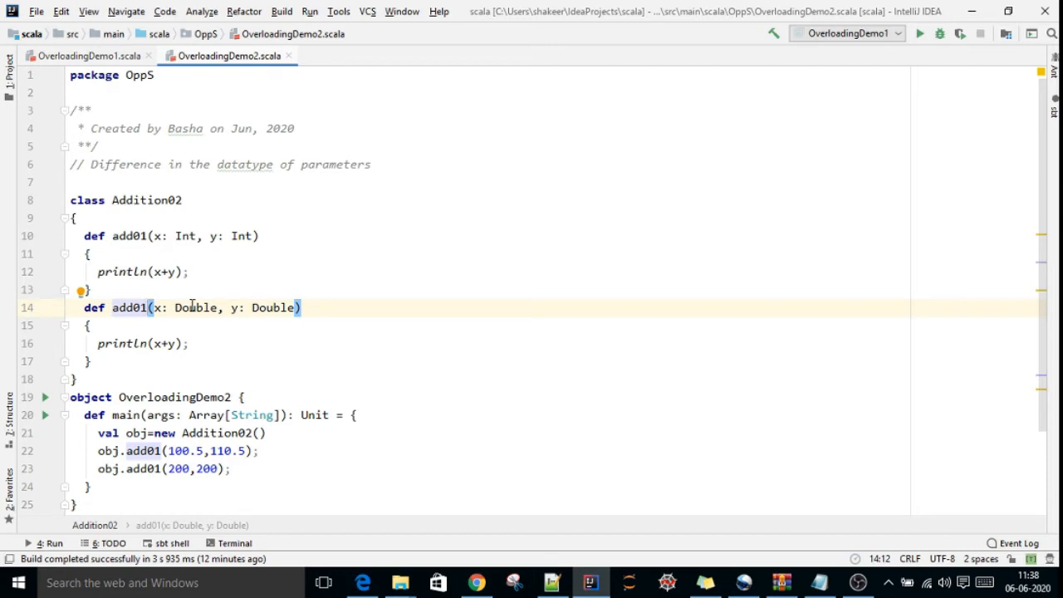
double_click(196, 307)
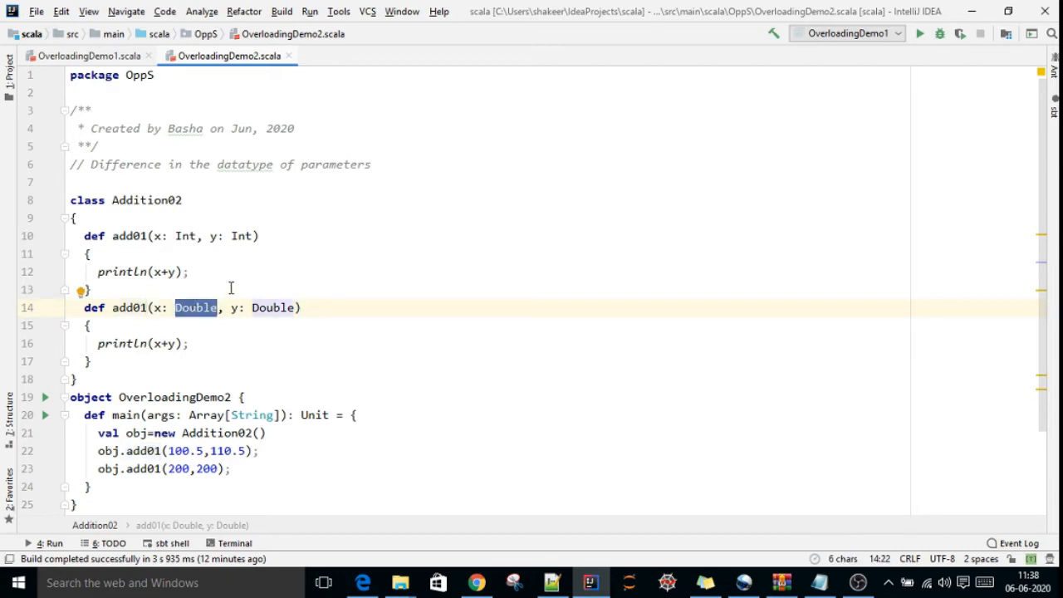
left_click(148, 236)
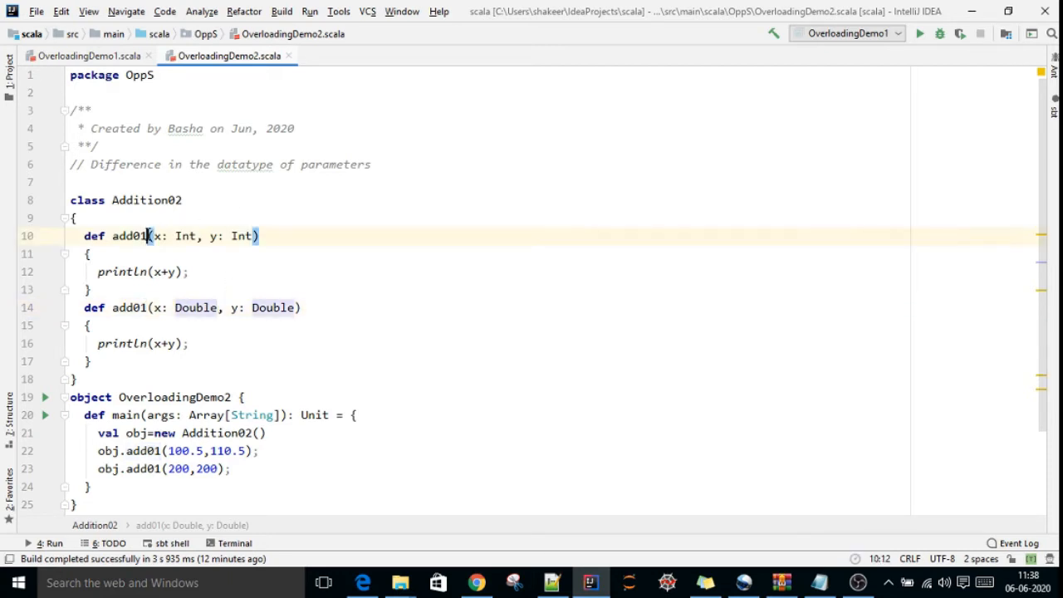
left_click(181, 236)
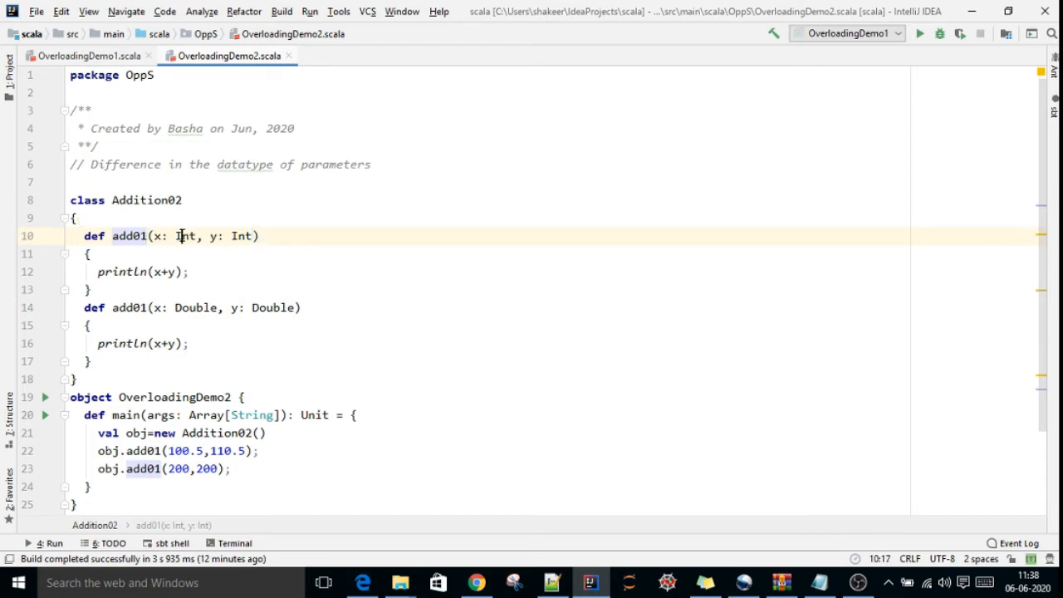
double_click(197, 307)
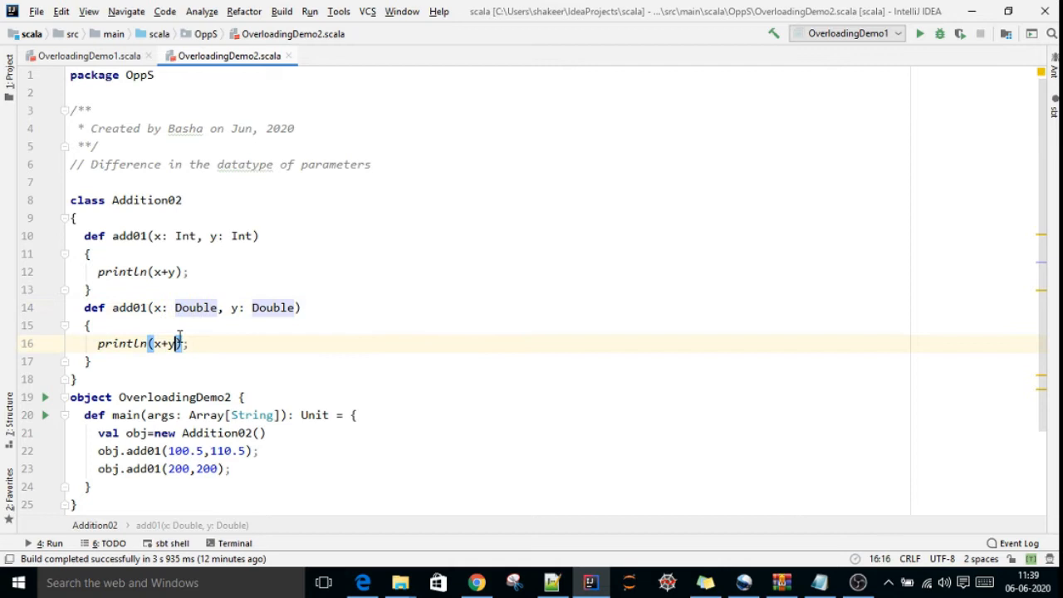
left_click(189, 343)
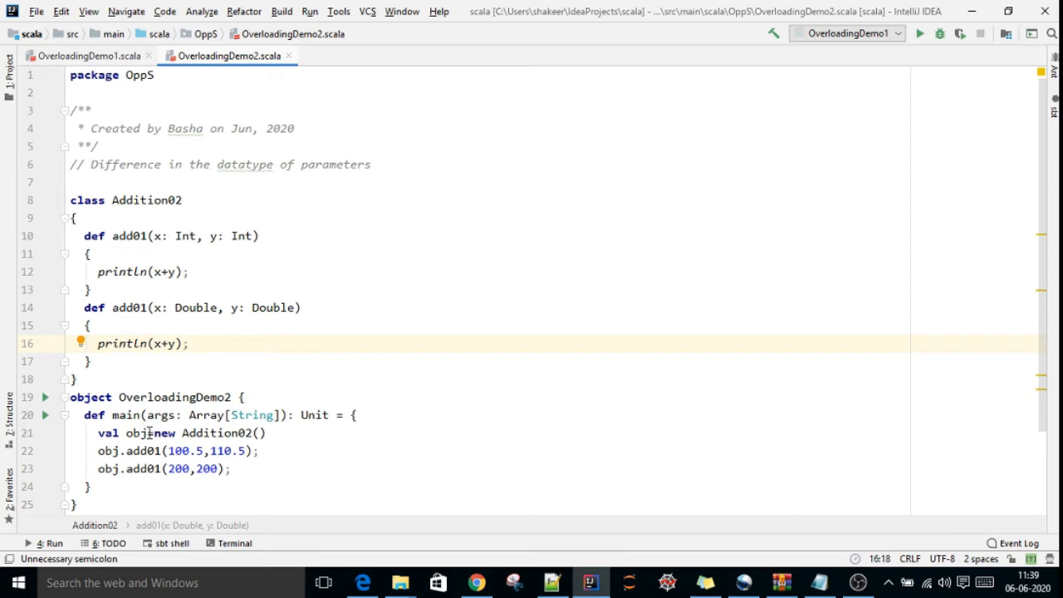
Walk through main, selecting the obj instance and both add01 calls
double_click(137, 433)
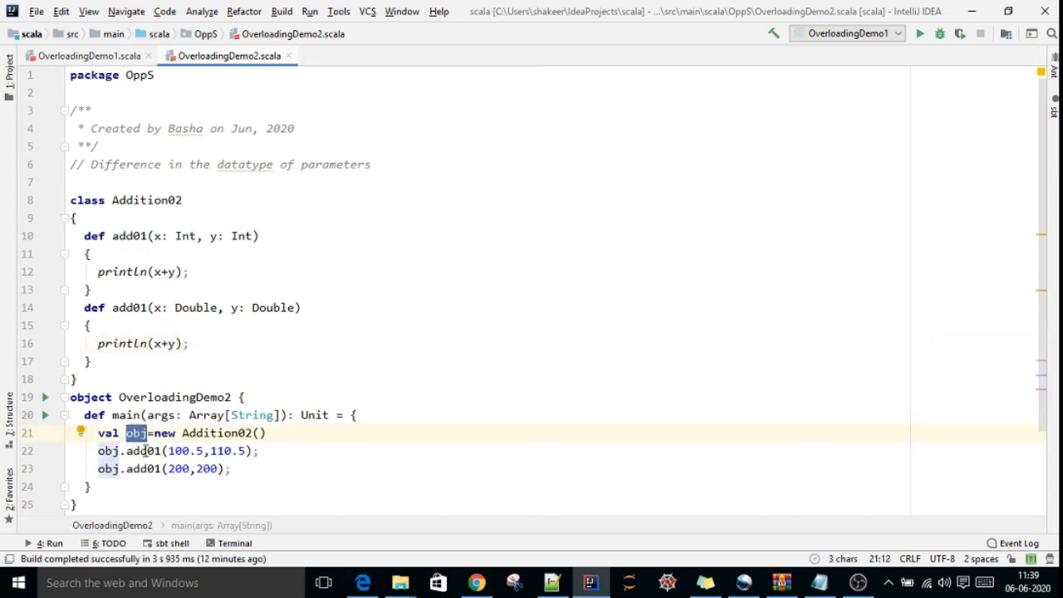
double_click(143, 450)
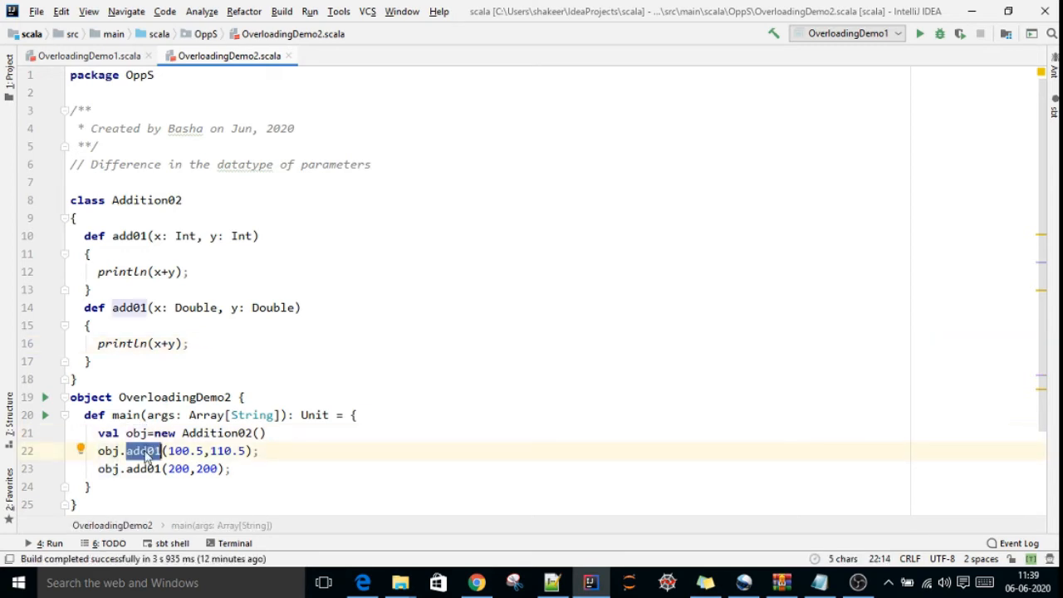
left_click(152, 451)
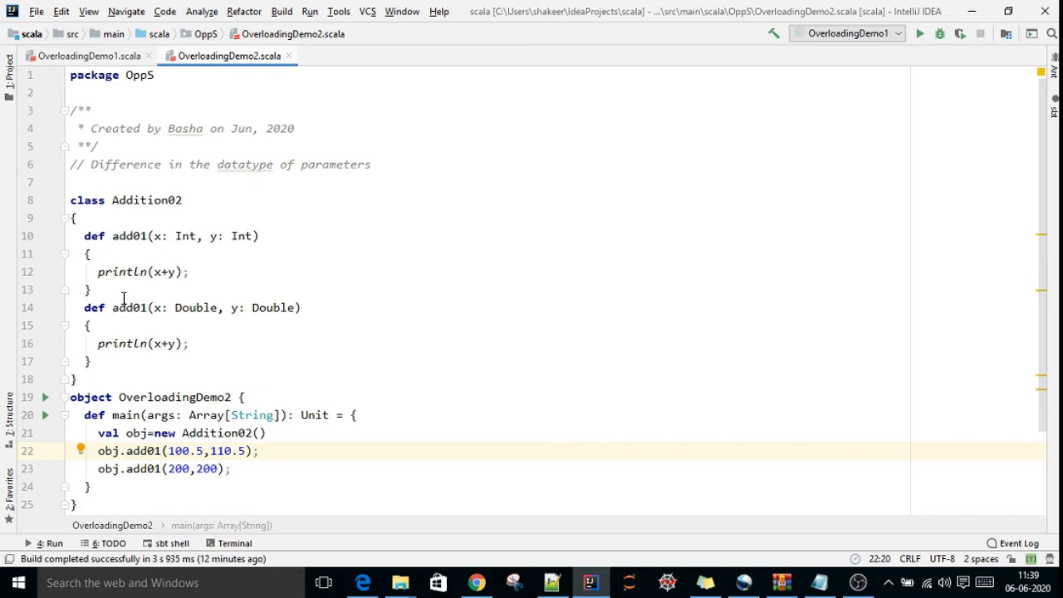
left_click(187, 343)
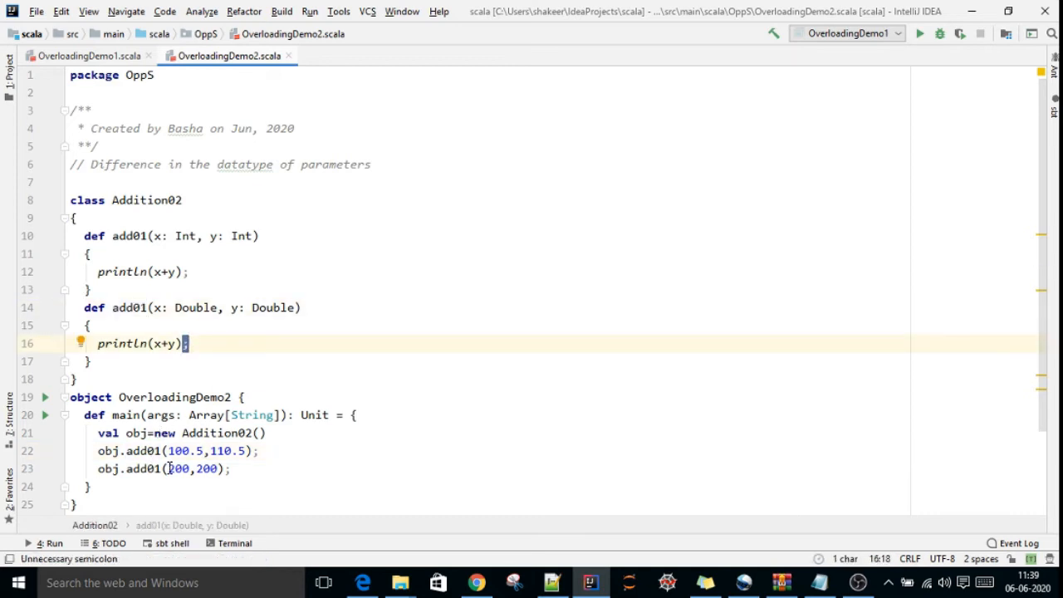
double_click(179, 469)
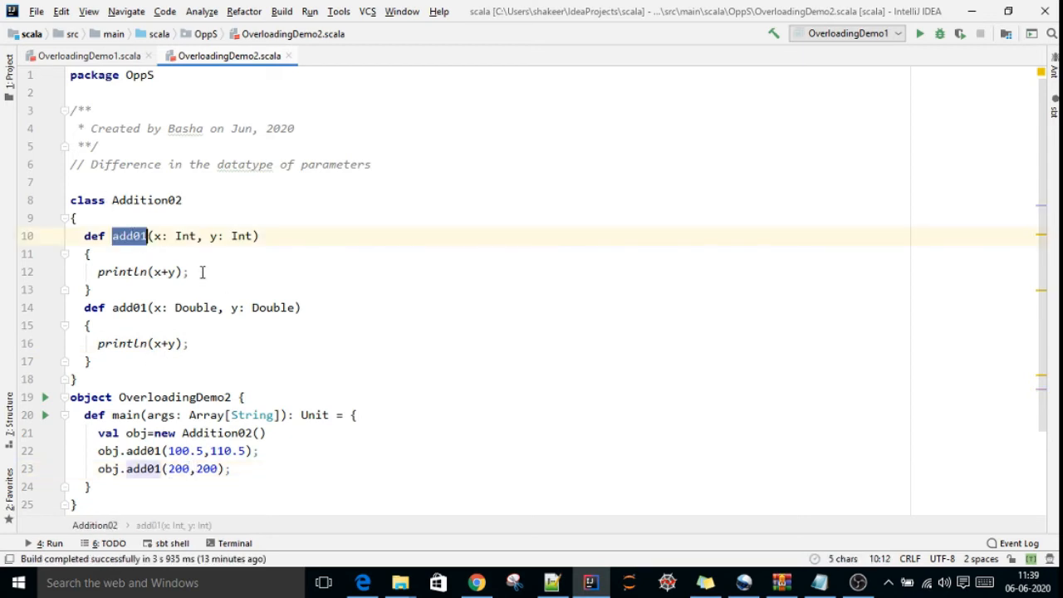
left_click(191, 272)
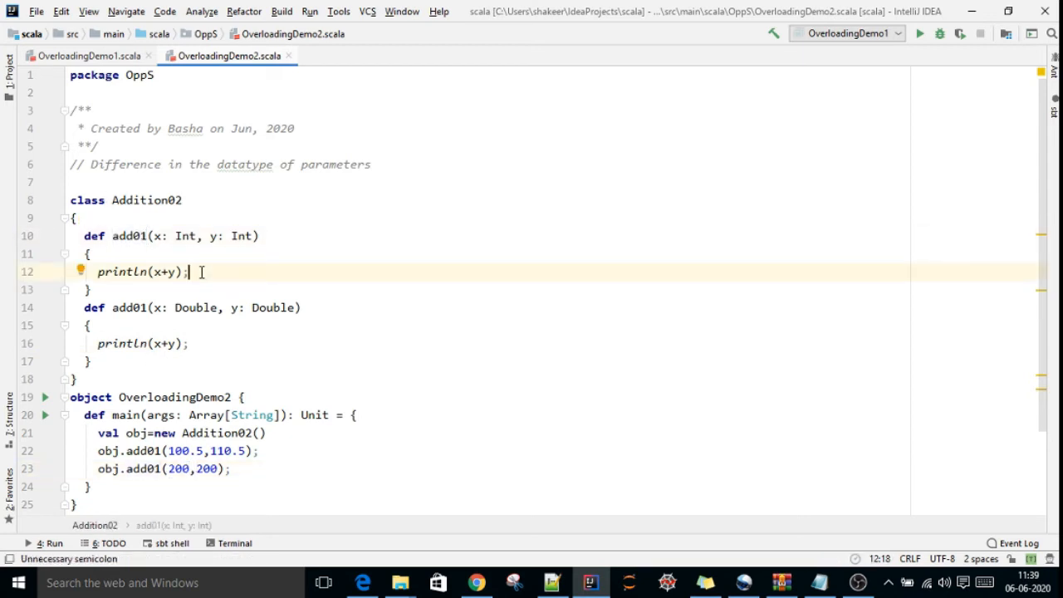
mouse_move(457, 242)
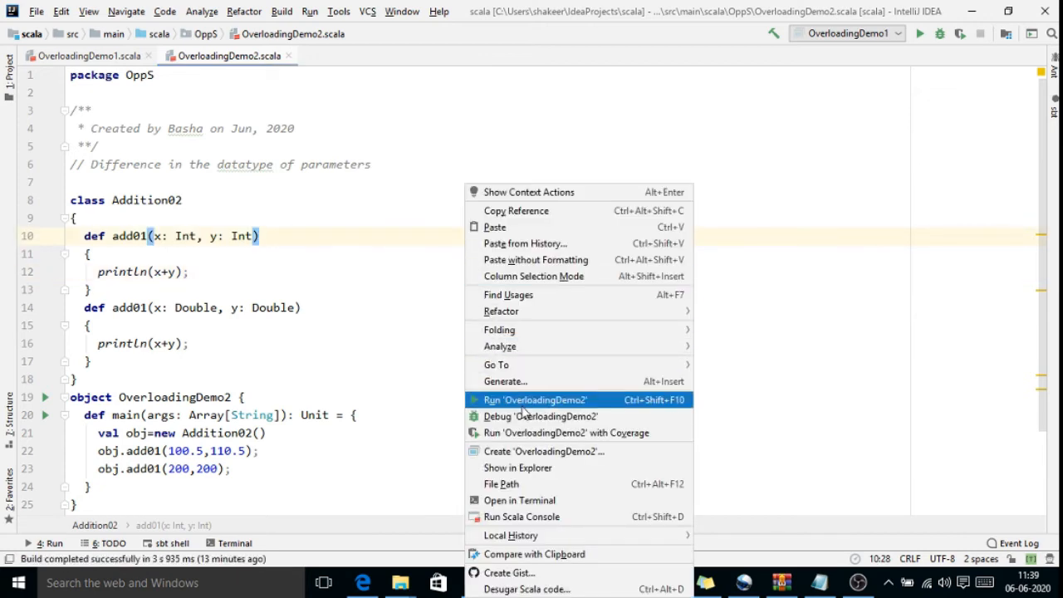
Run OverloadingDemo2 so the Run panel prints 211.0 and 400
left_click(535, 400)
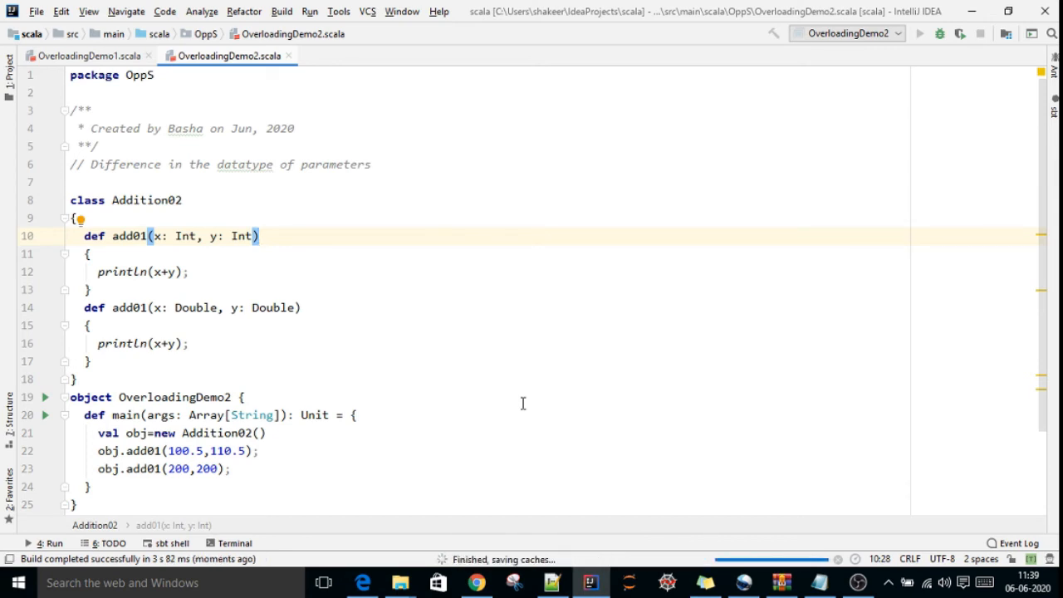
left_click(919, 34)
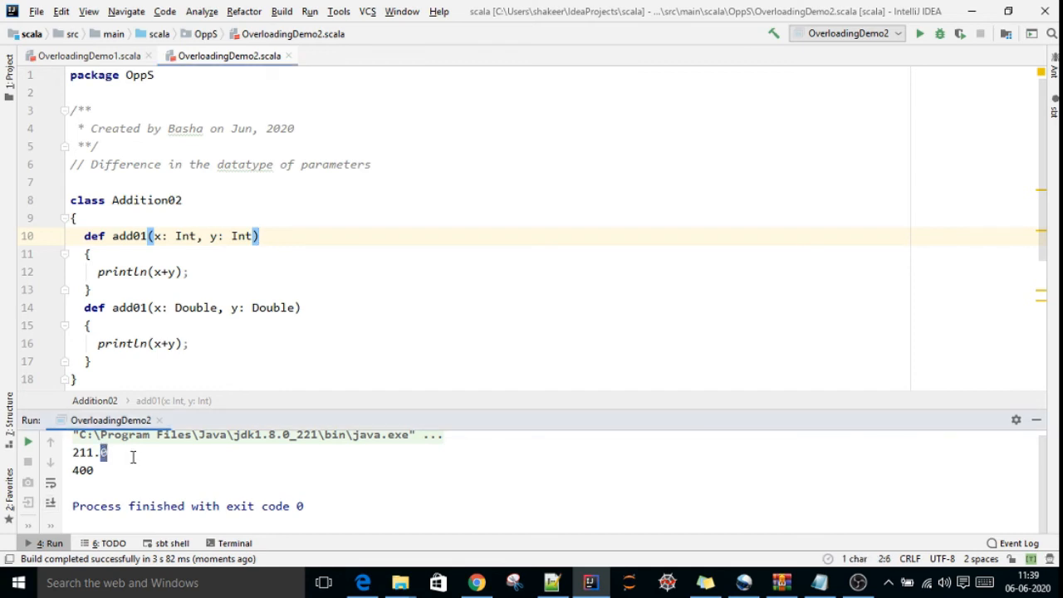
double_click(129, 308)
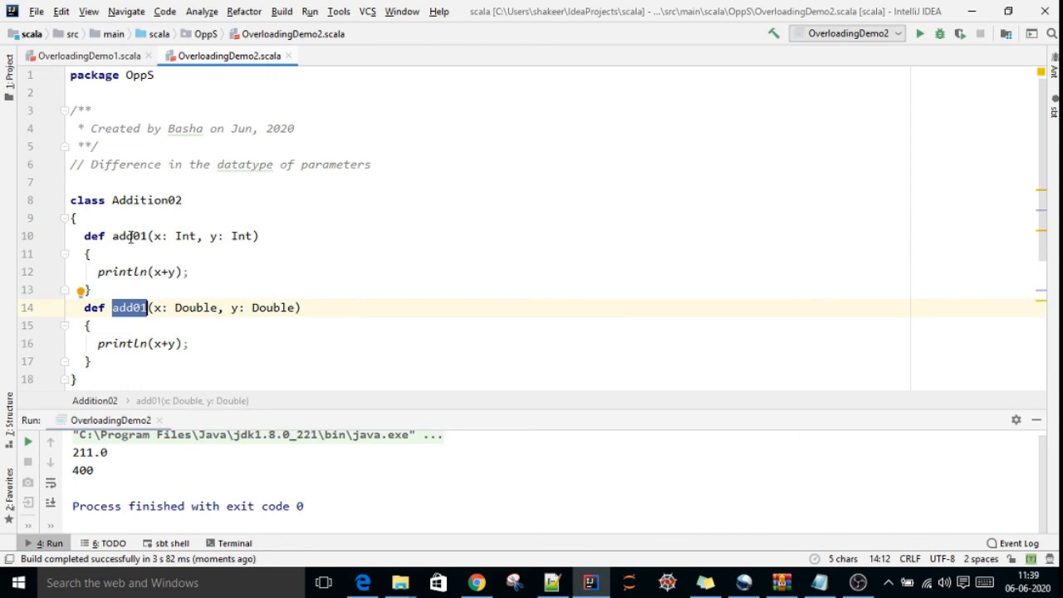
left_click(129, 236)
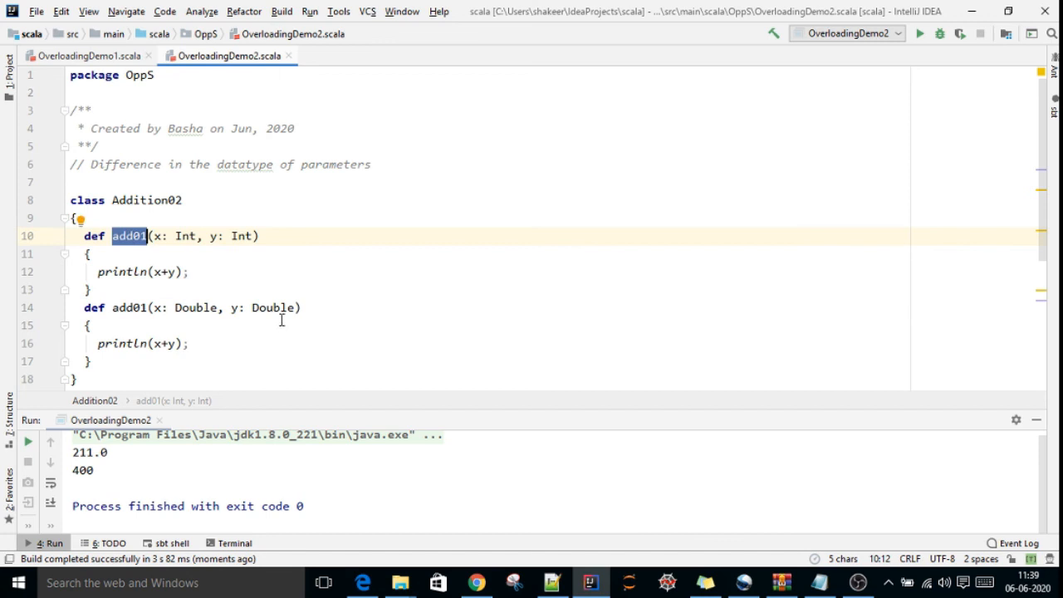